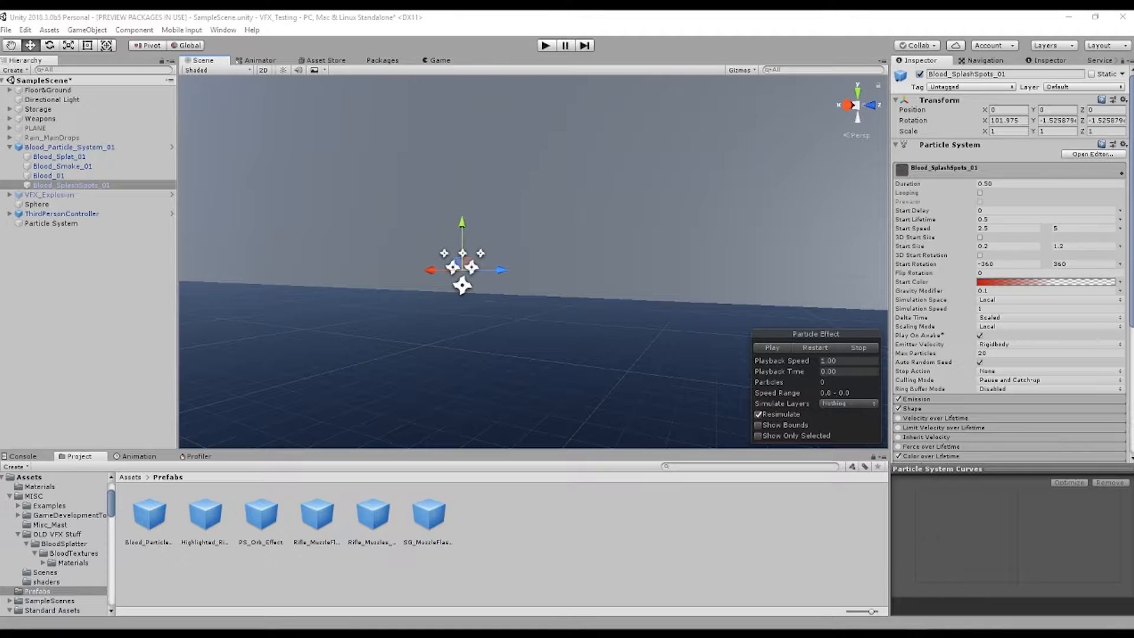
Step: Leave the Unity blood particle system and bring up the Ref folder of blood reference images
{"action": "left_click", "coordinate": [772, 347]}
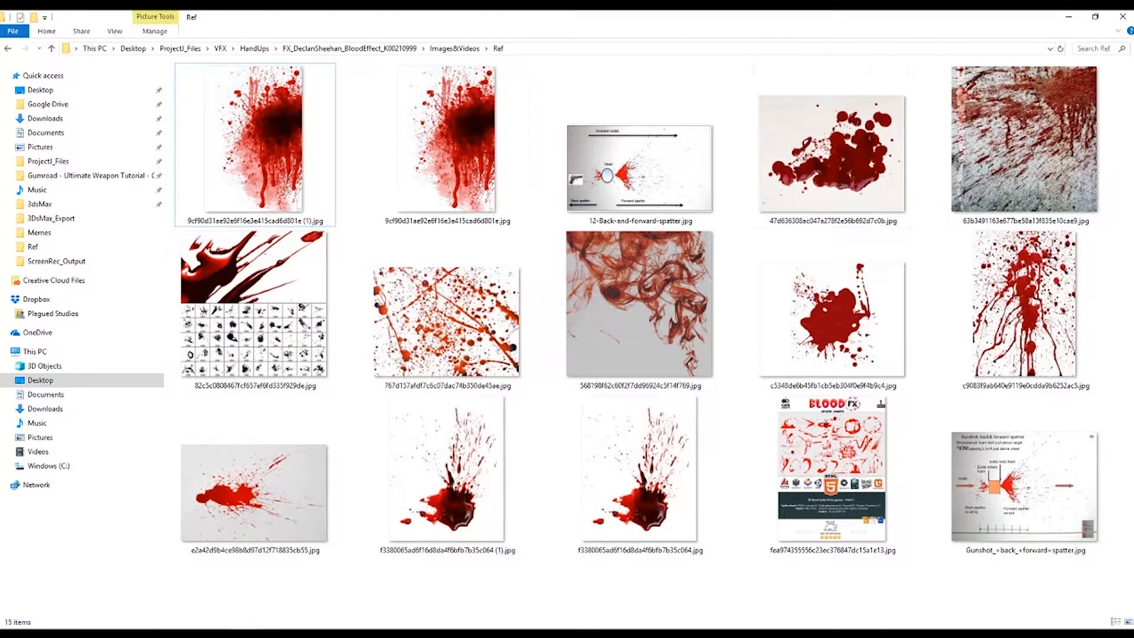
Step: Select and open a blood splatter reference image in the Ref folder
{"action": "left_click", "coordinate": [446, 142]}
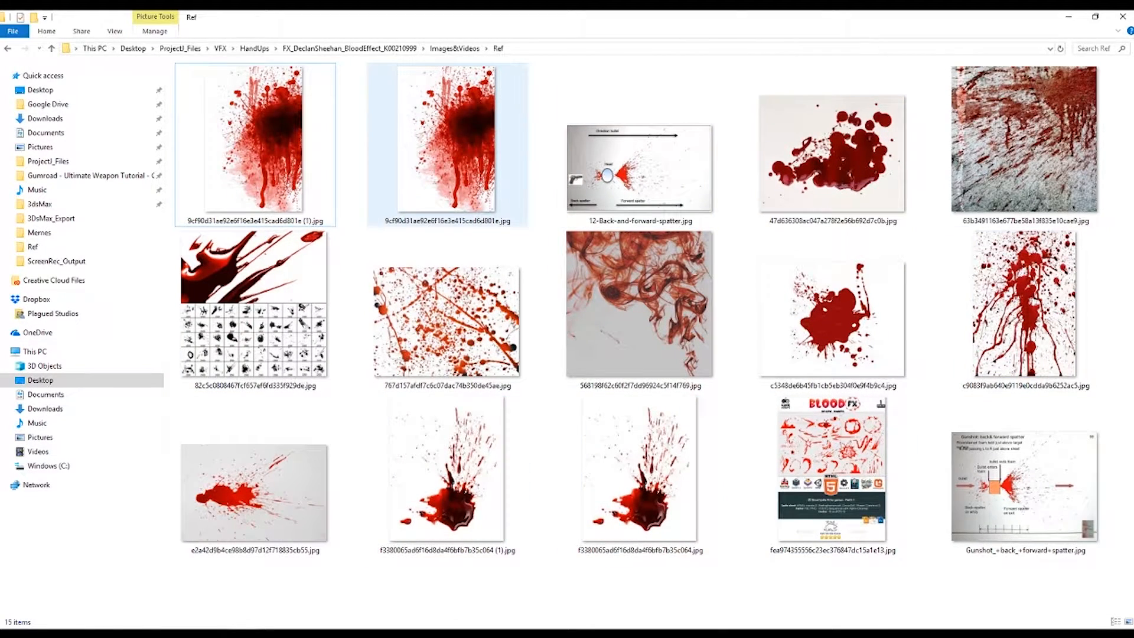
{"action": "left_click", "coordinate": [447, 142]}
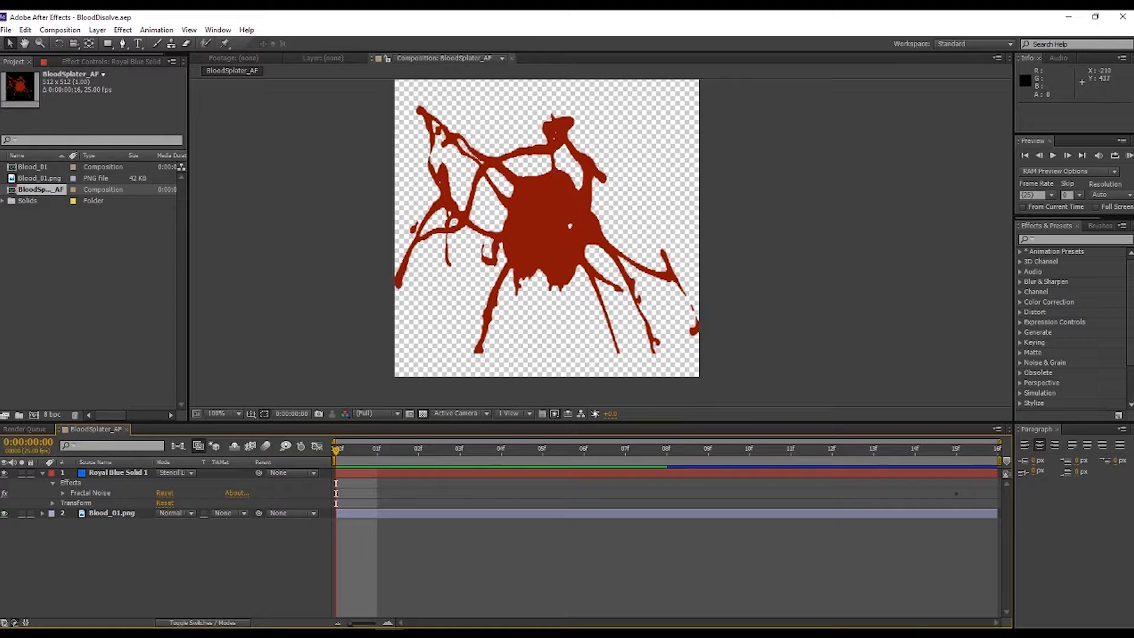
Step: Return from After Effects to Unity with Blood_SplashSpots_01 selected in the Hierarchy
{"action": "left_click", "coordinate": [583, 451]}
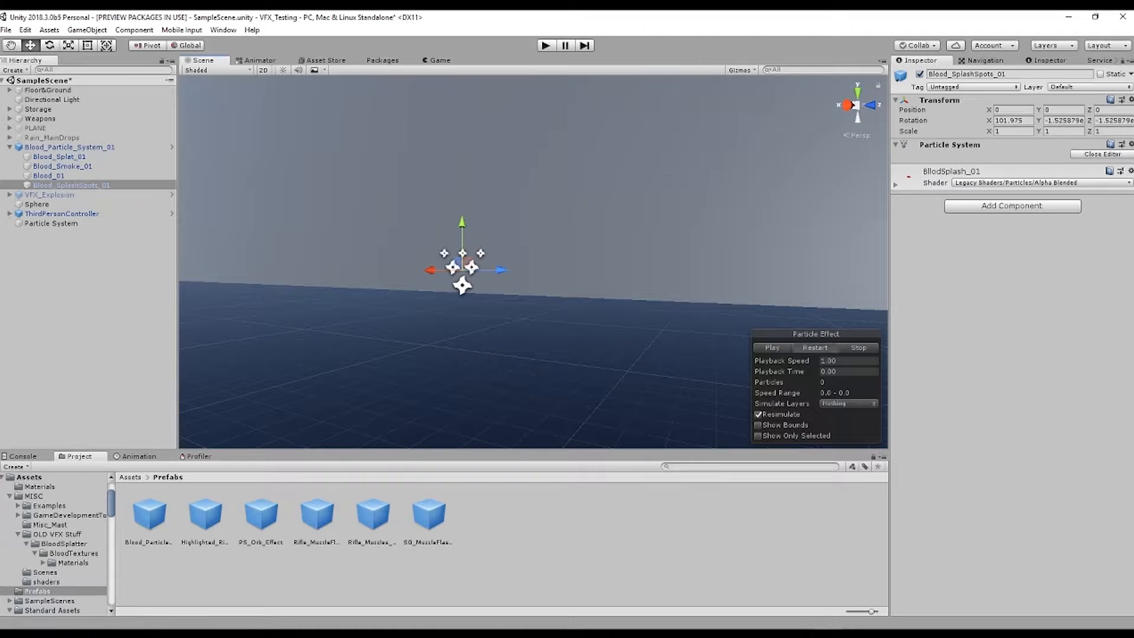
{"action": "left_click", "coordinate": [772, 347]}
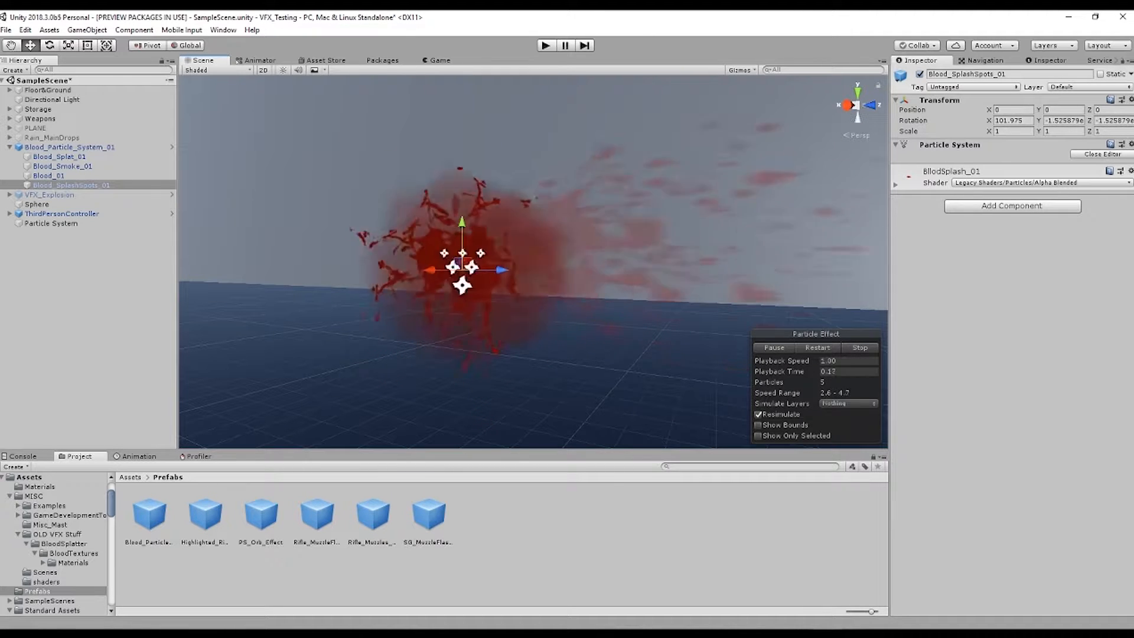
{"action": "left_click", "coordinate": [859, 348]}
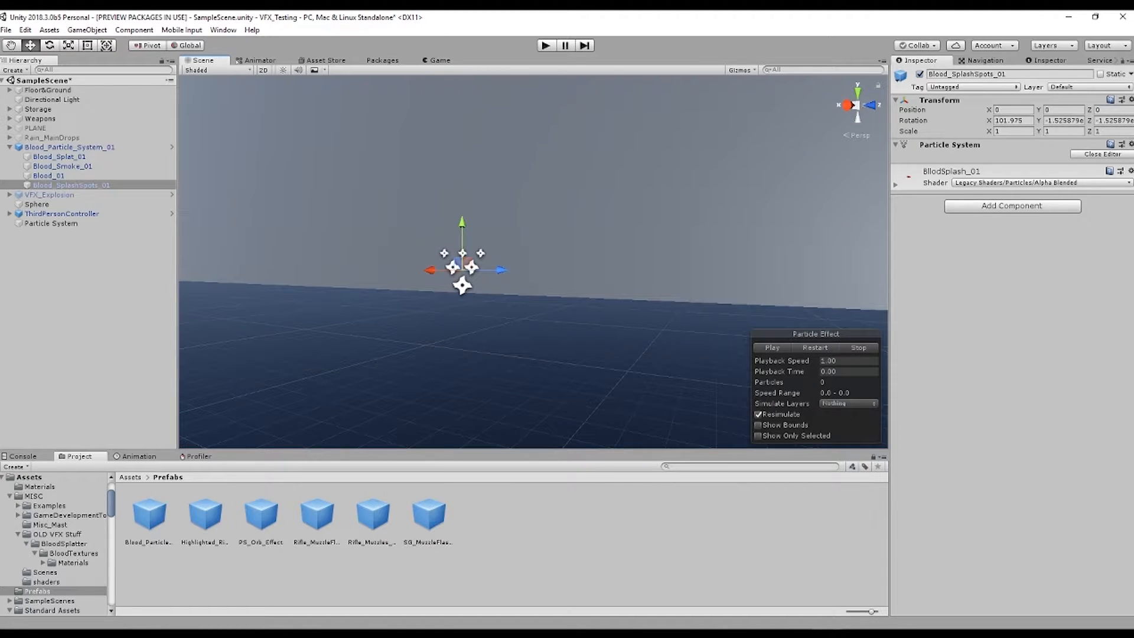
{"action": "left_click", "coordinate": [772, 347]}
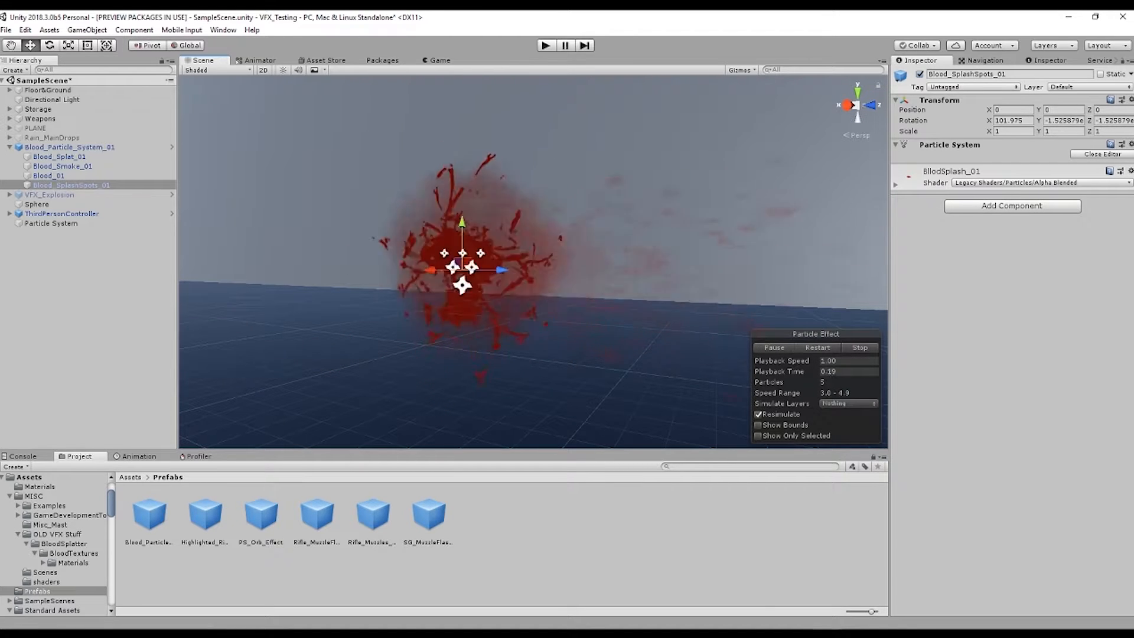
{"action": "left_click", "coordinate": [860, 347]}
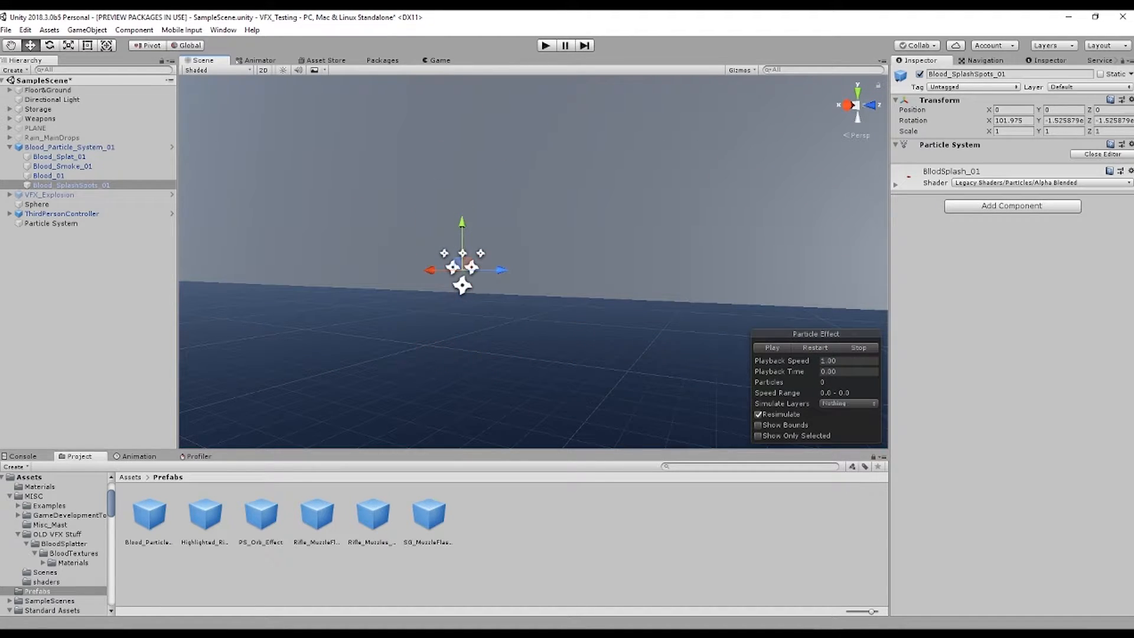